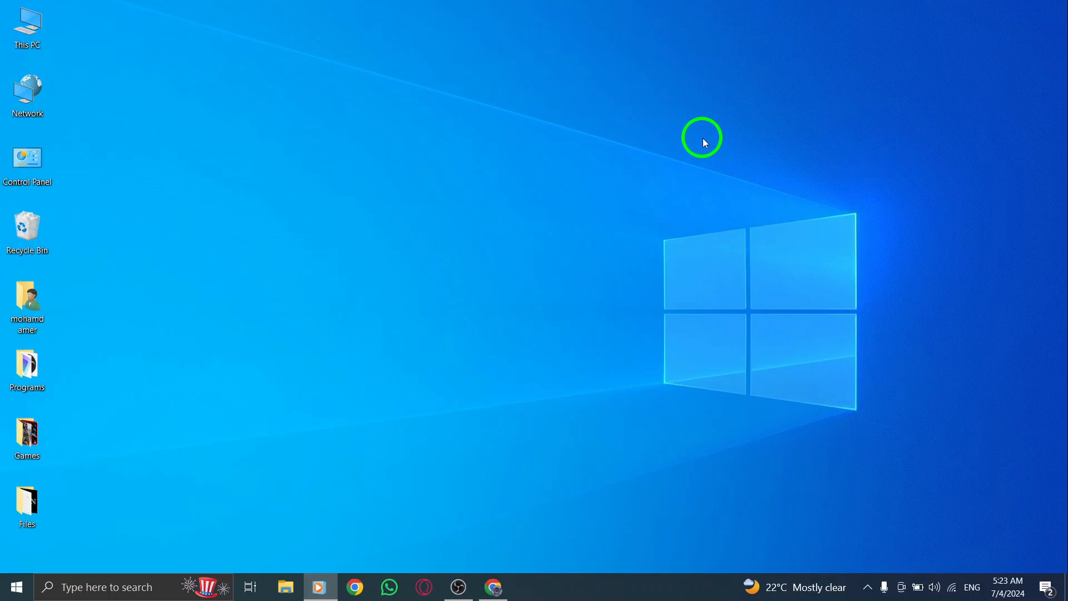
{"action": "mouse_move", "coordinate": [638, 197]}
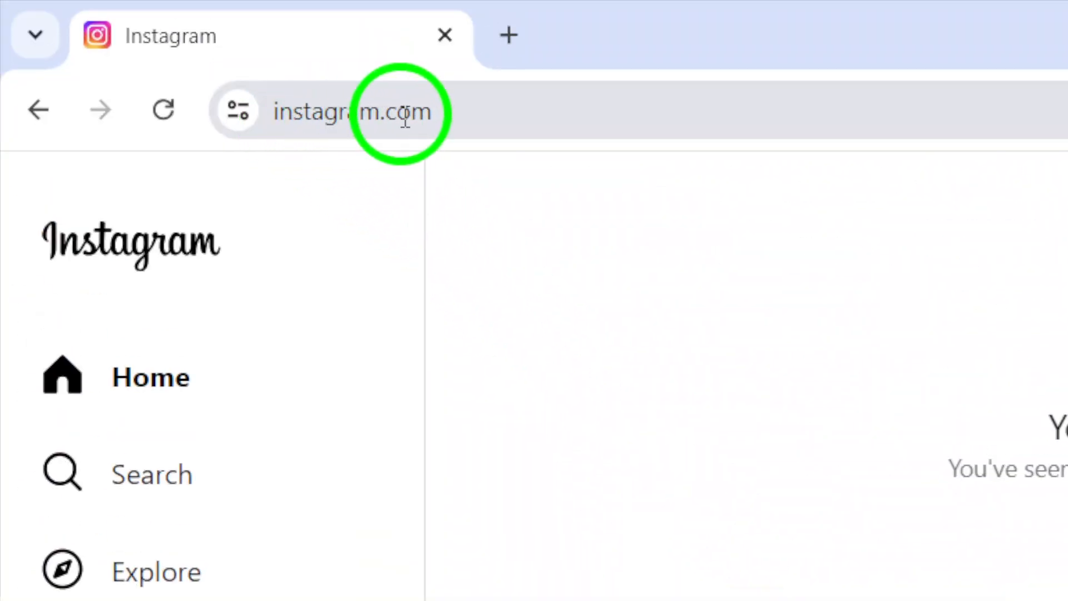
Step: Scroll the Instagram sidebar and open the More menu to reach Your activity
{"action": "scroll", "scroll_direction": "down", "scroll_amount": 3}
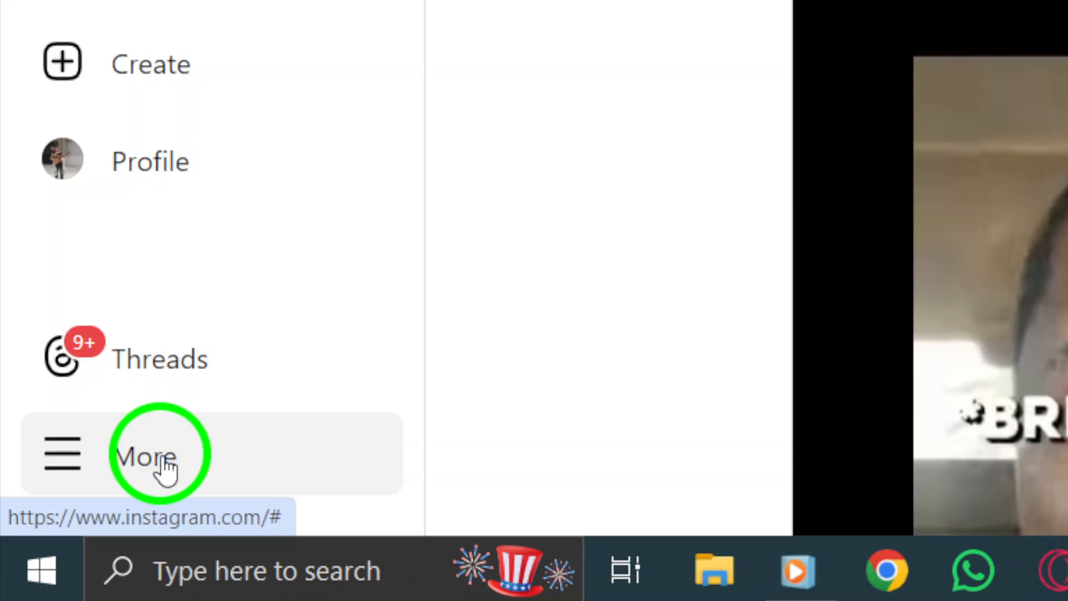
{"action": "left_click", "coordinate": [143, 453]}
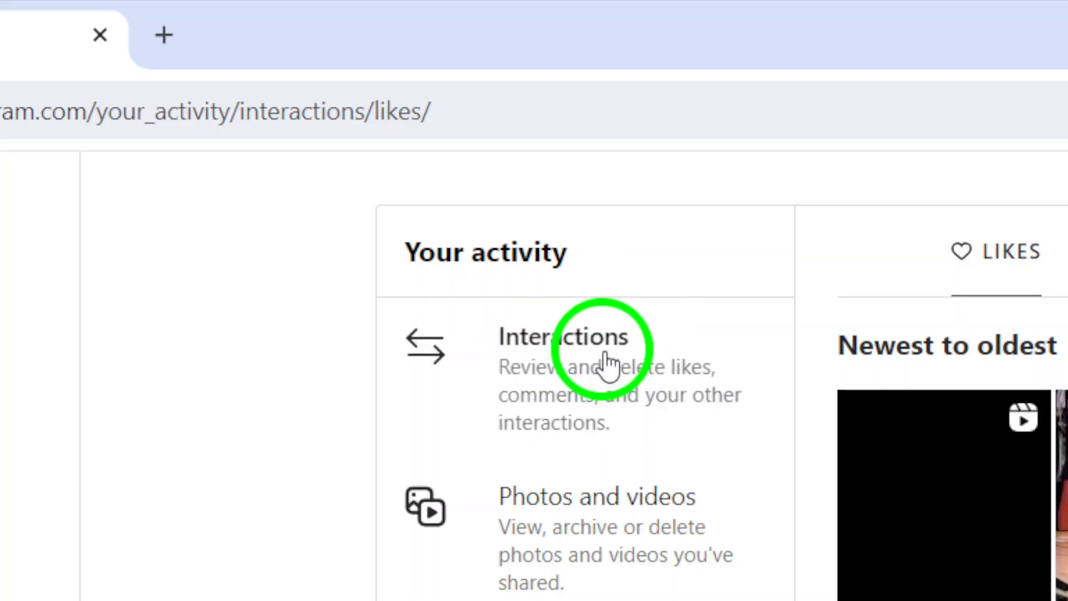
{"action": "mouse_move", "coordinate": [650, 346]}
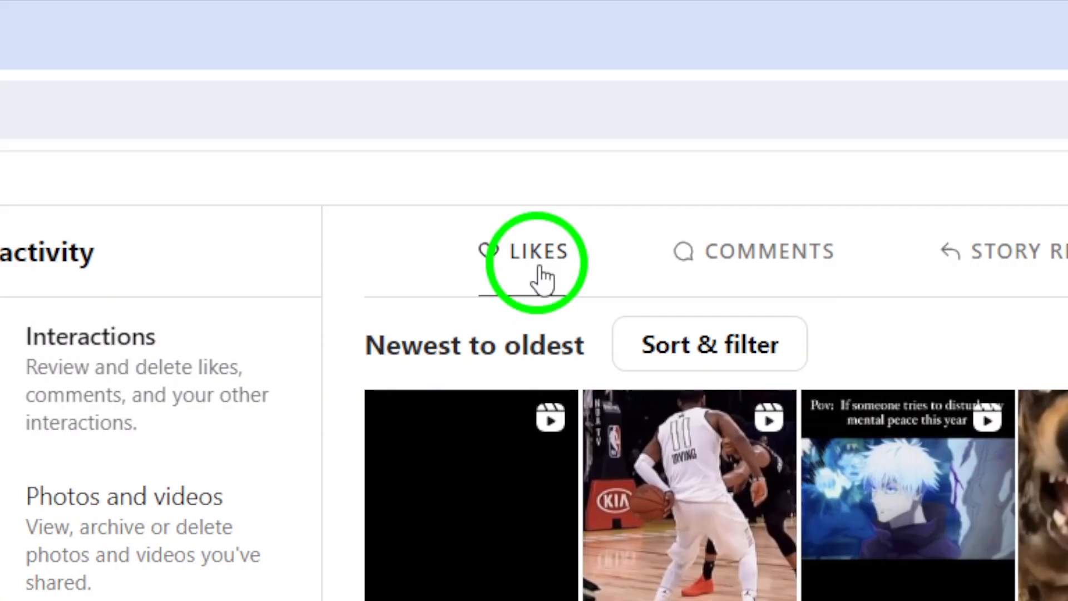
{"action": "mouse_move", "coordinate": [606, 351]}
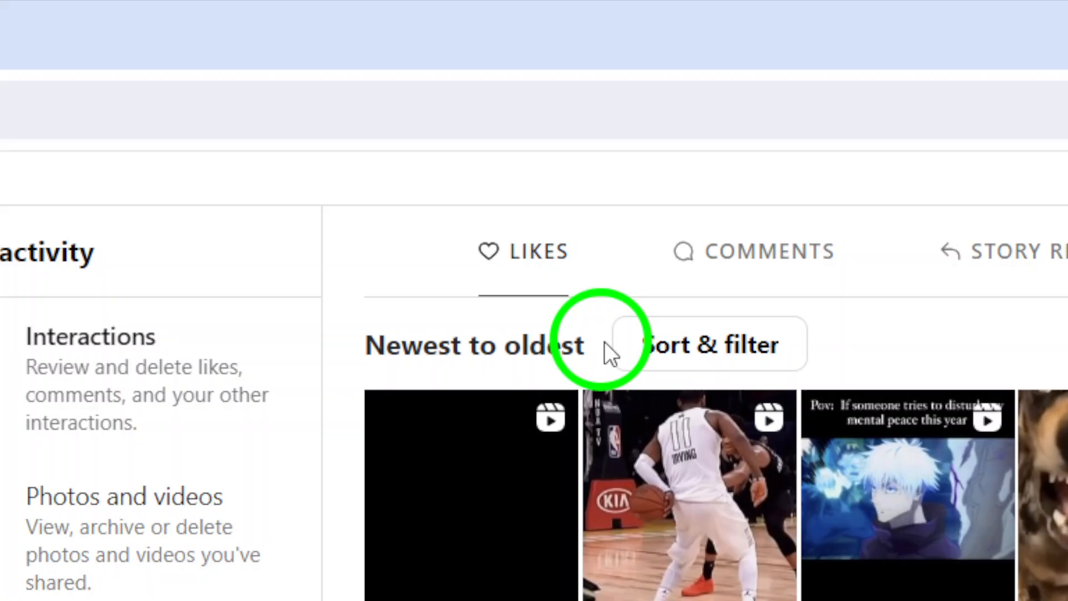
Step: Sort liked posts Newest to oldest, close Sort & filter, then leave Chrome for the desktop
{"action": "left_click", "coordinate": [708, 344]}
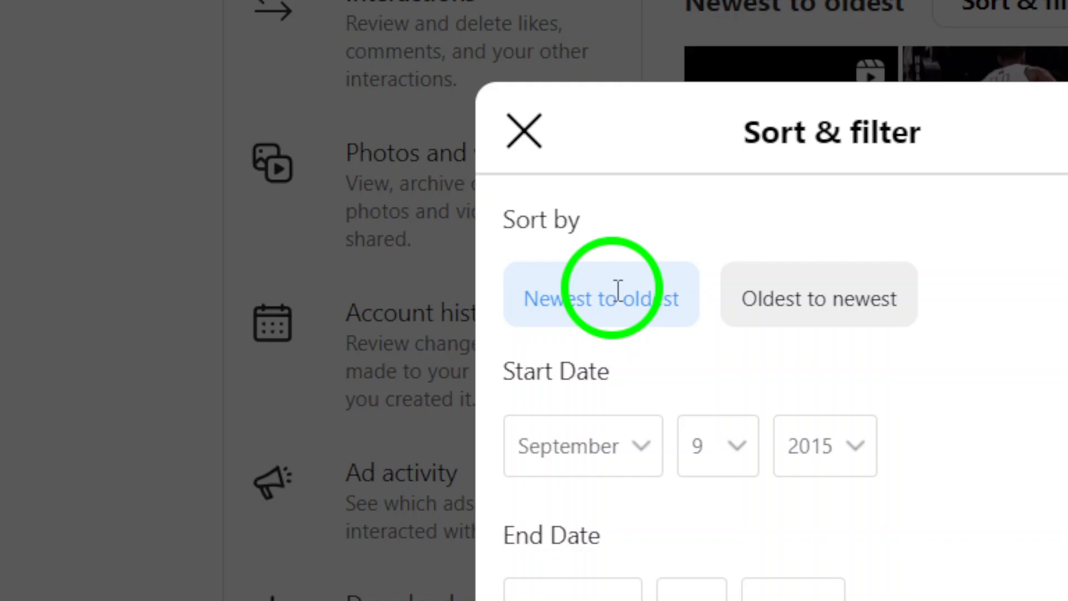
{"action": "left_click", "coordinate": [600, 297]}
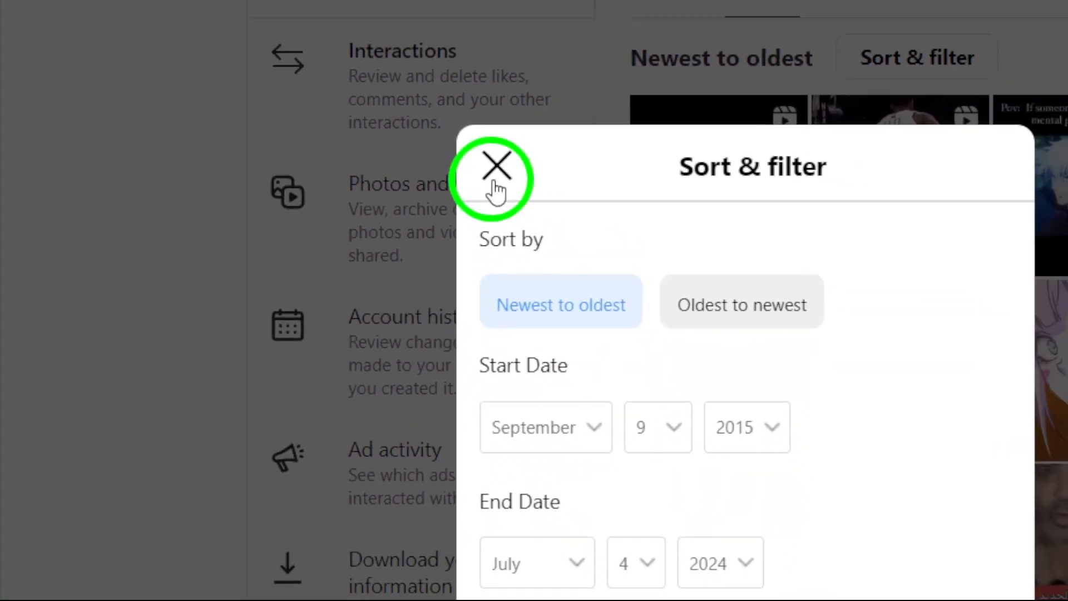
{"action": "left_click", "coordinate": [497, 166]}
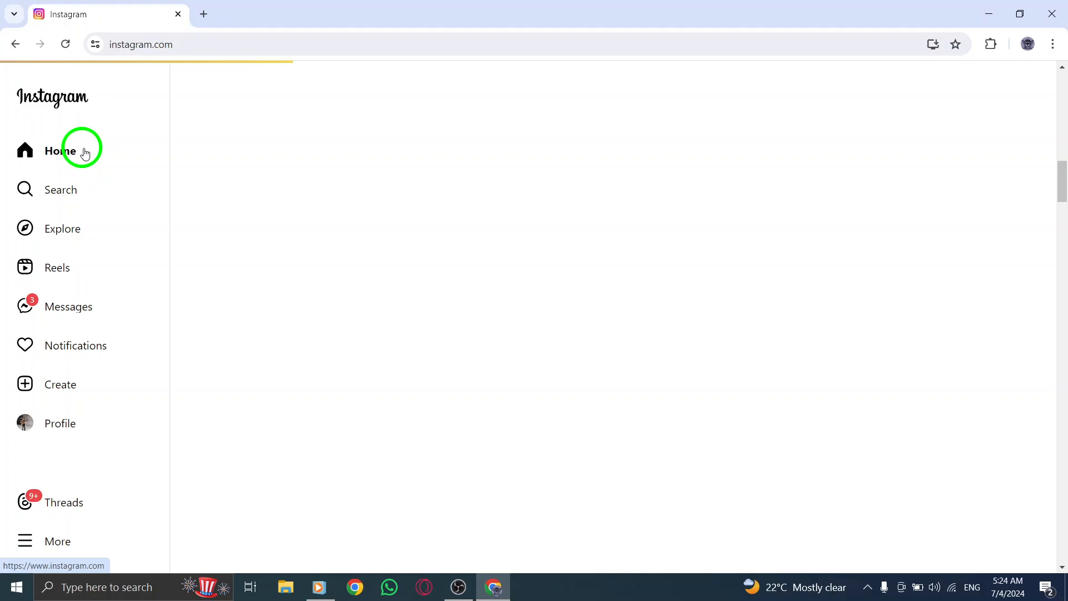
{"action": "left_click", "coordinate": [987, 13]}
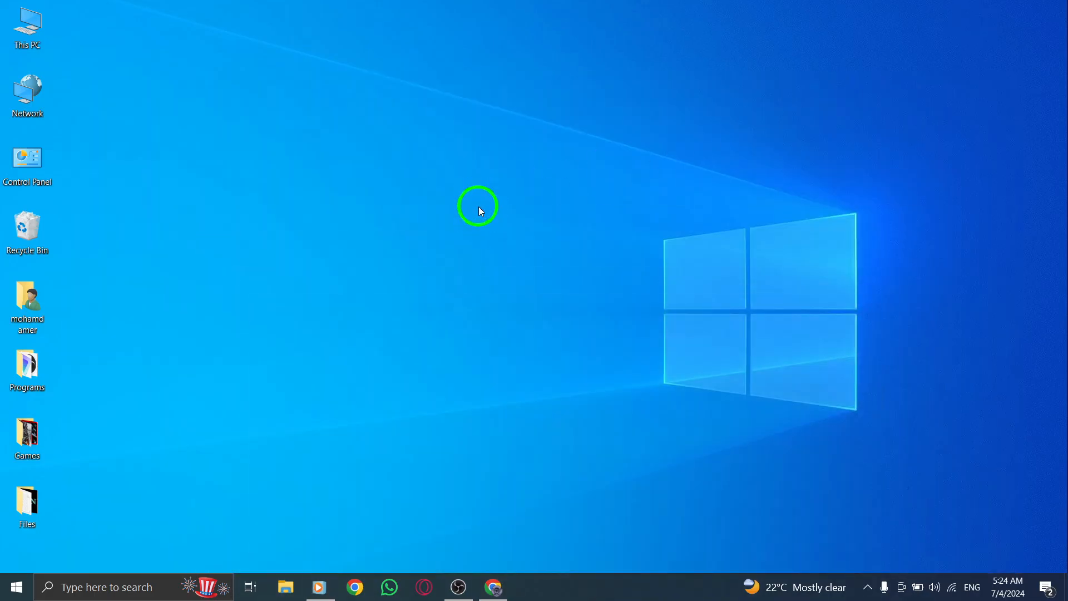
{"action": "mouse_move", "coordinate": [468, 227]}
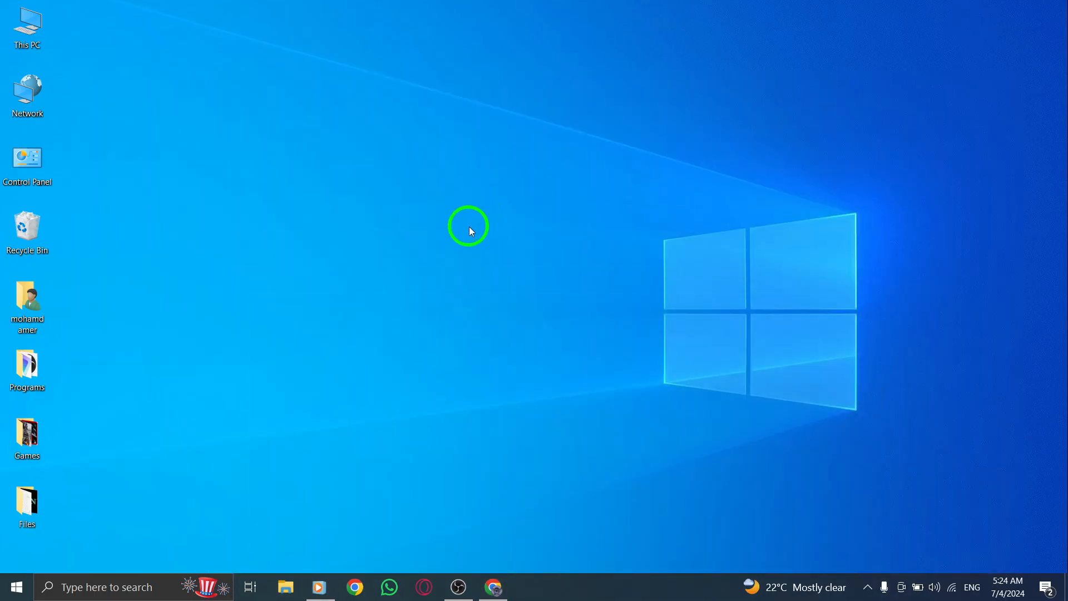